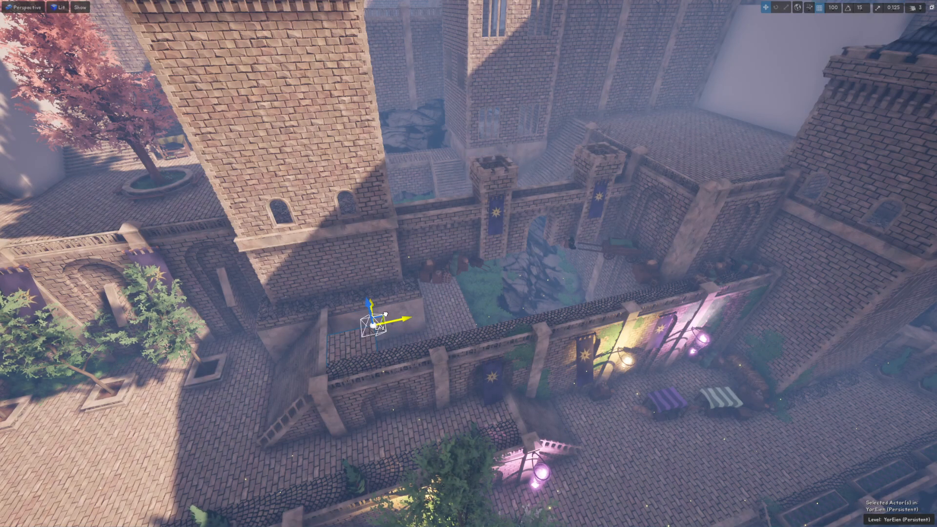
Open Content Browser 2 and browse to the Content > UnCooked folder.
left_click_drag(385, 320, 607, 167)
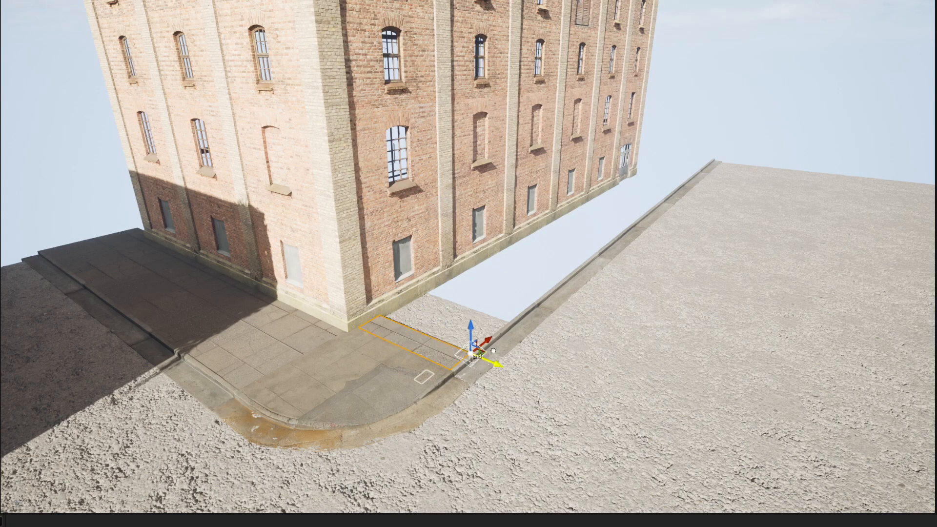
left_click_drag(472, 352, 711, 155)
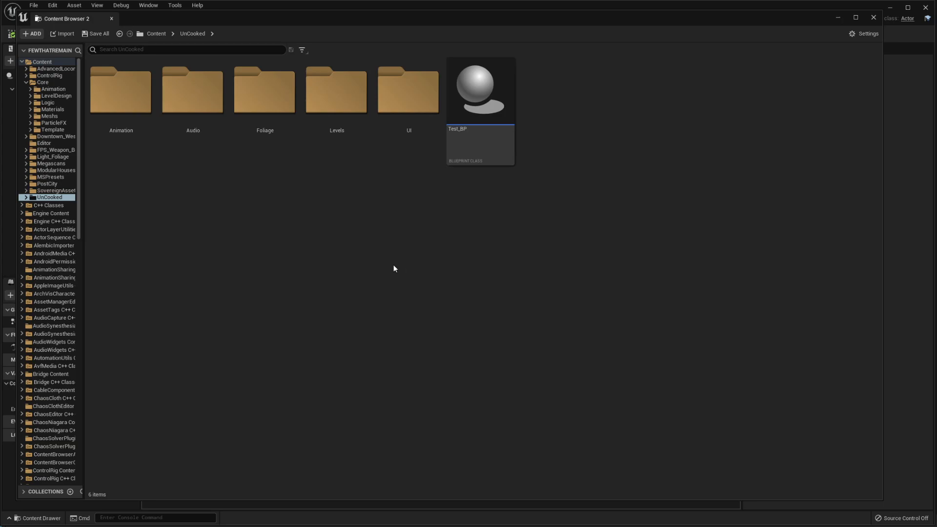
Create a new Actor Blueprint class named Cube_BP in UnCooked.
right_click(393, 268)
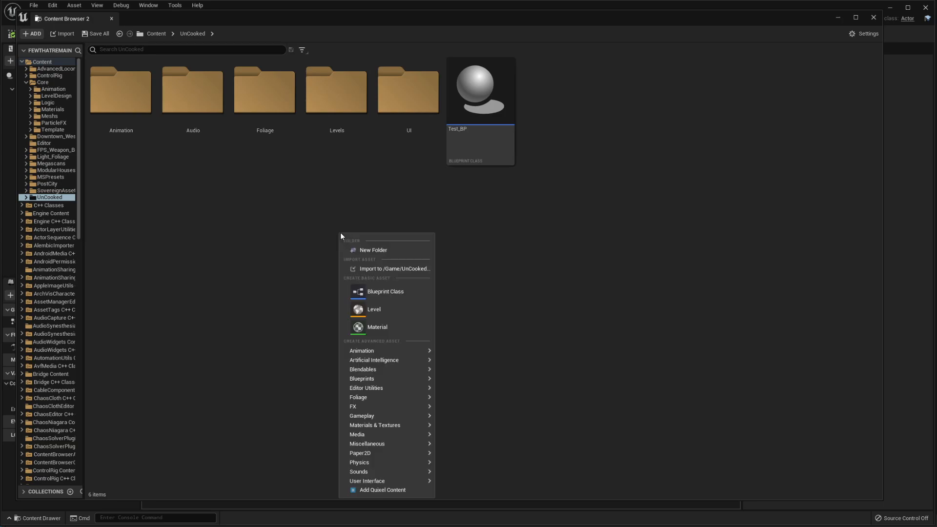
left_click(386, 291)
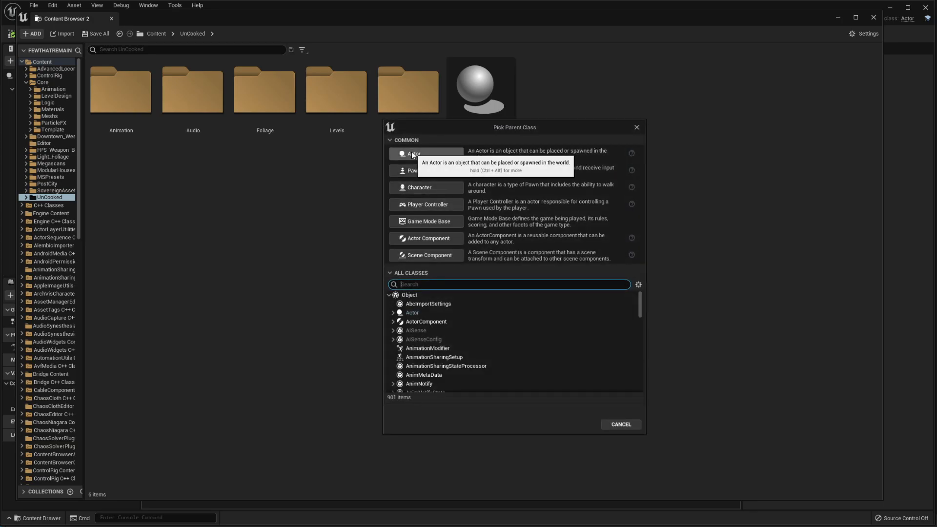
left_click(414, 154)
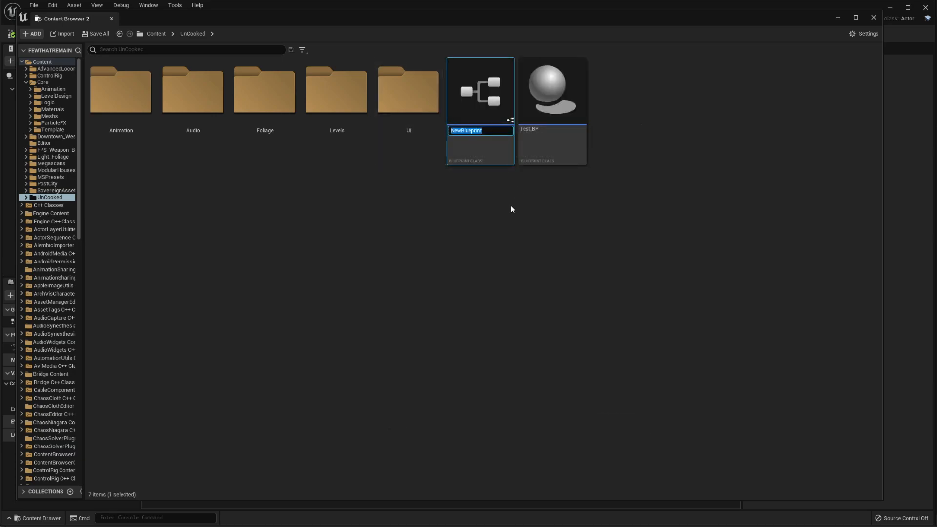
type("Cube_BP")
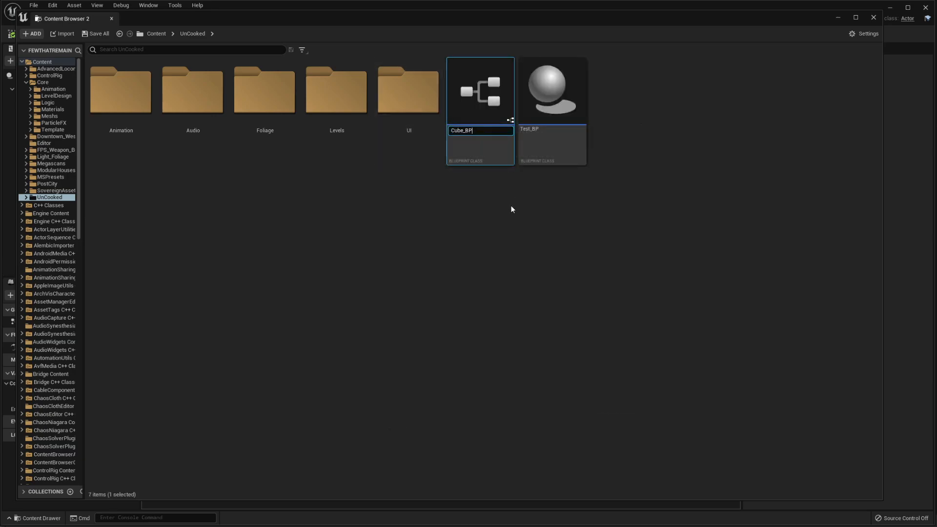
Open Cube_BP and add a Cube component under the root.
double_click(480, 90)
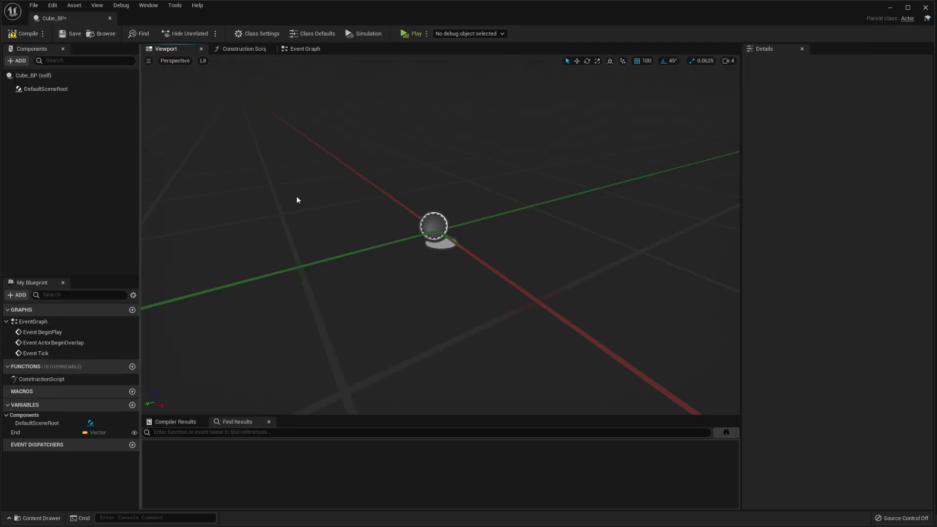
left_click(16, 61)
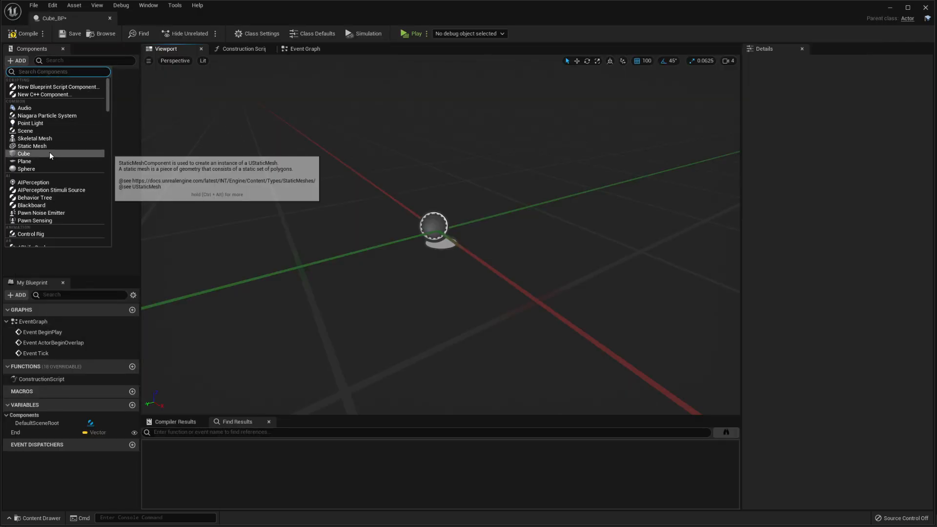
left_click(24, 154)
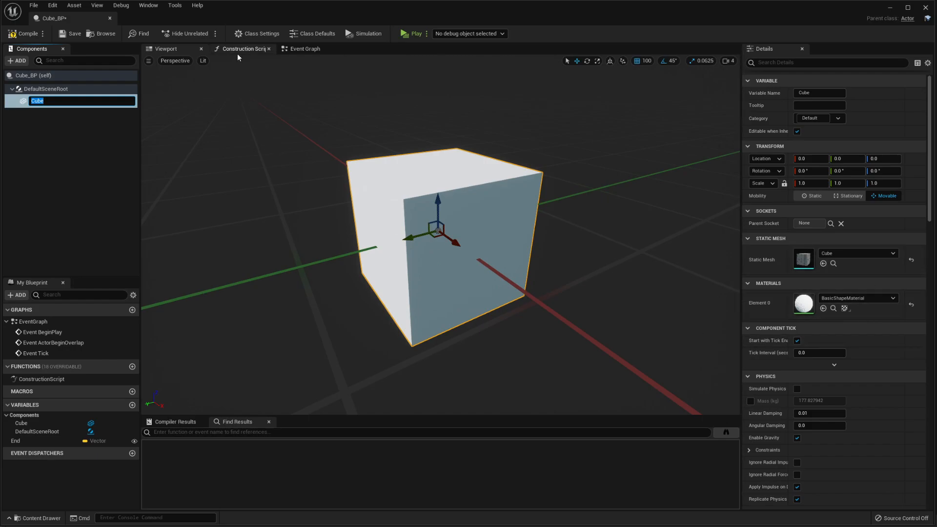
Add a SetRelativeLocation node for the Cube, wired to the Construction Script exec.
left_click(242, 48)
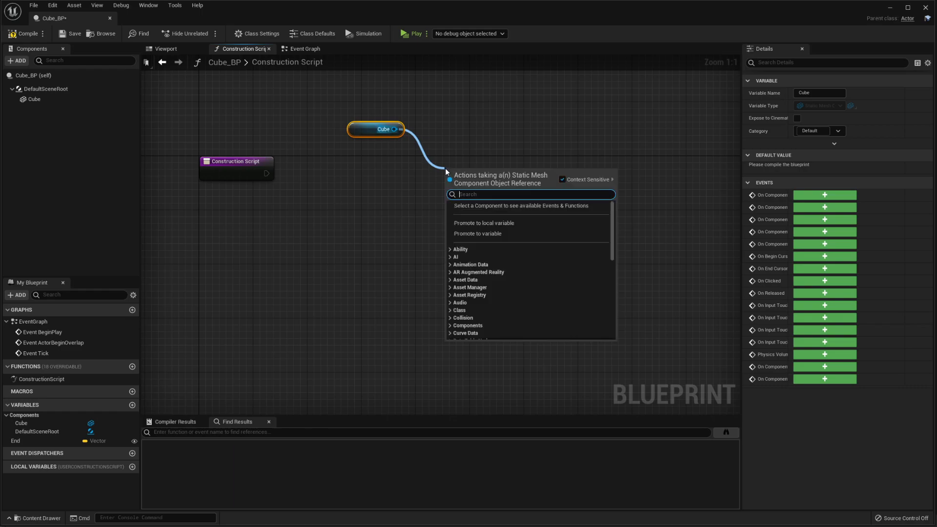
type("set rel")
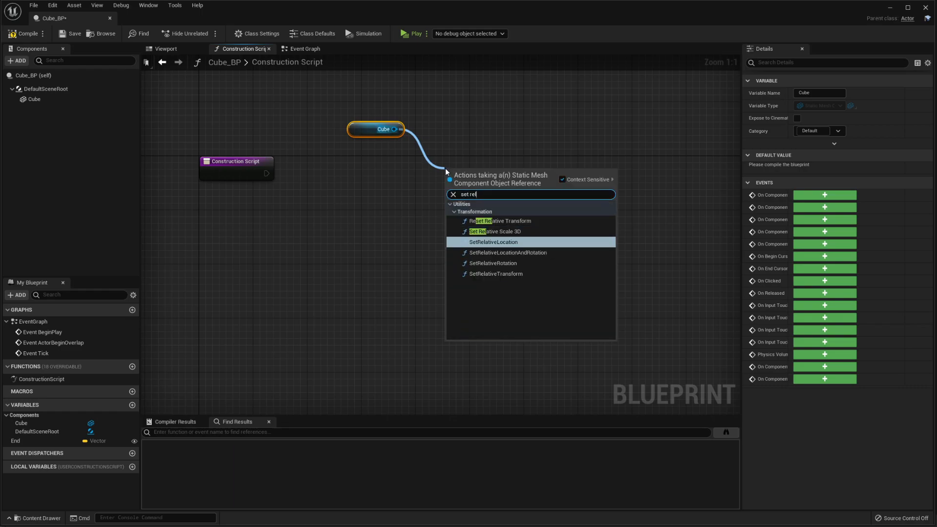
left_click(493, 242)
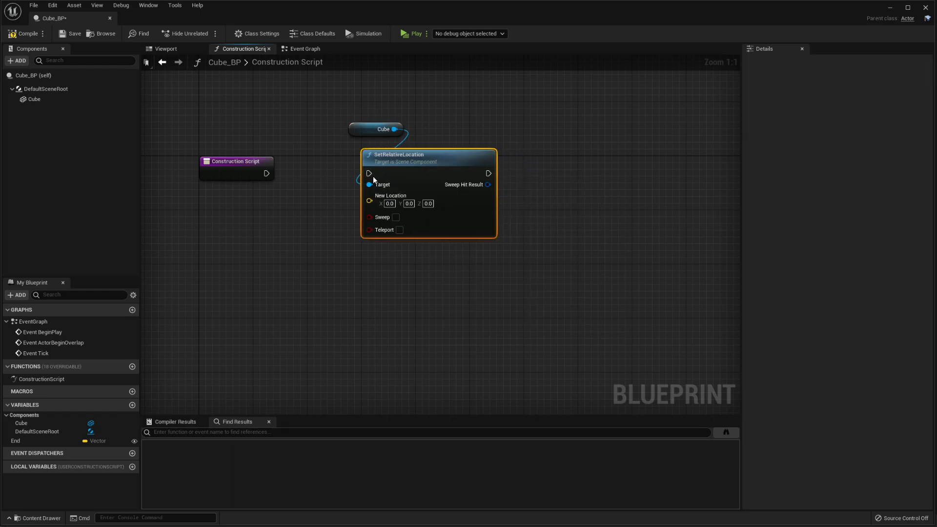
left_click(382, 129)
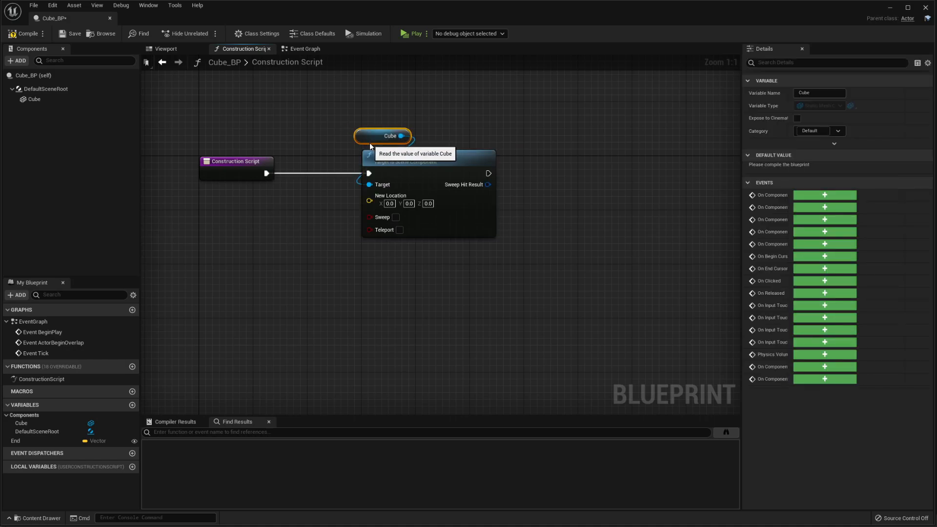
Promote New Location to an End vector, instance editable with Show 3D Widget.
left_click_drag(369, 200, 418, 244)
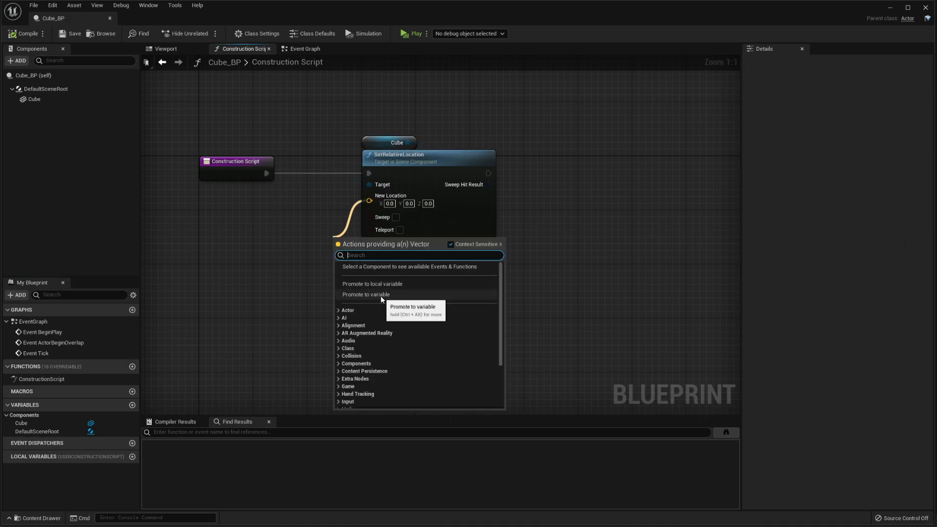
left_click(365, 294)
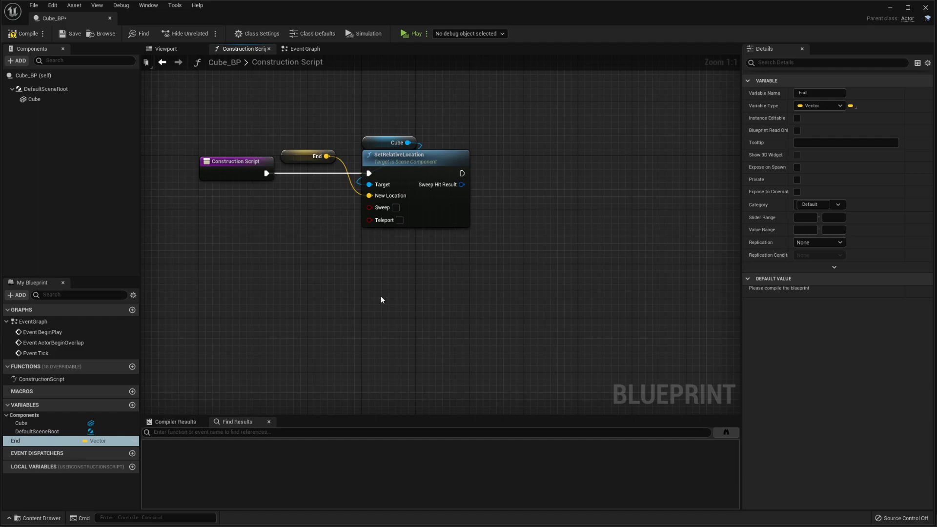
mouse_move(797, 118)
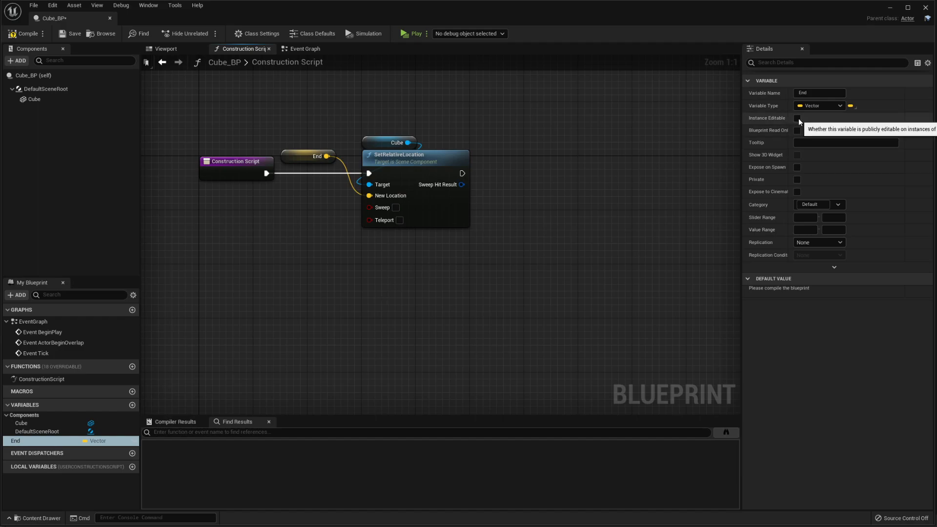
left_click(797, 118)
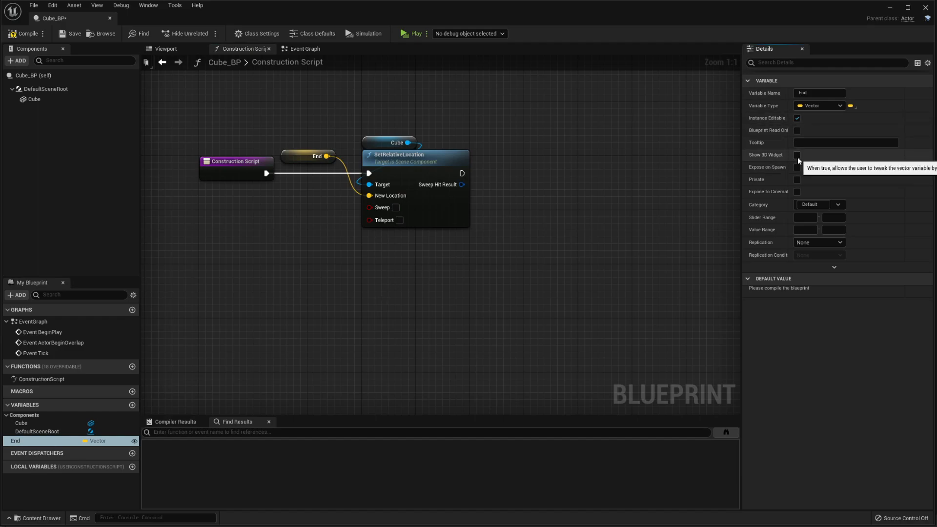
left_click(796, 154)
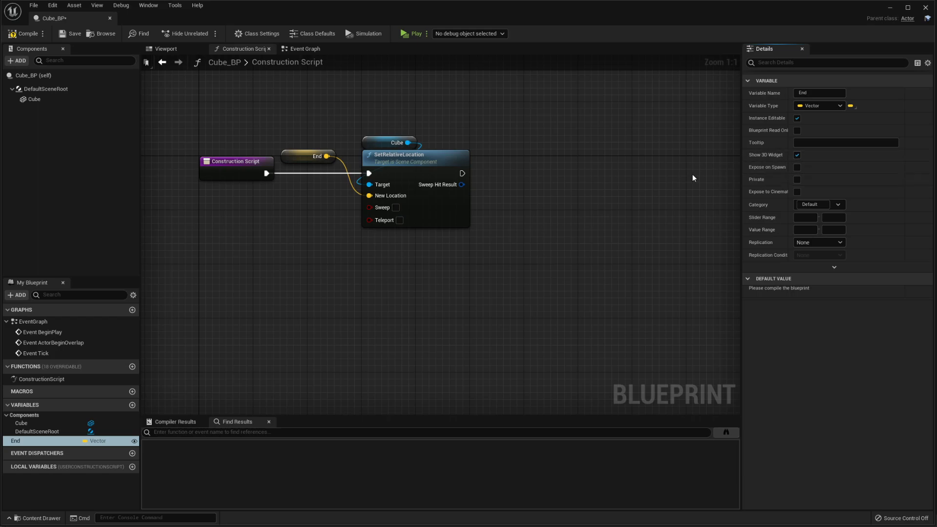
mouse_move(302, 160)
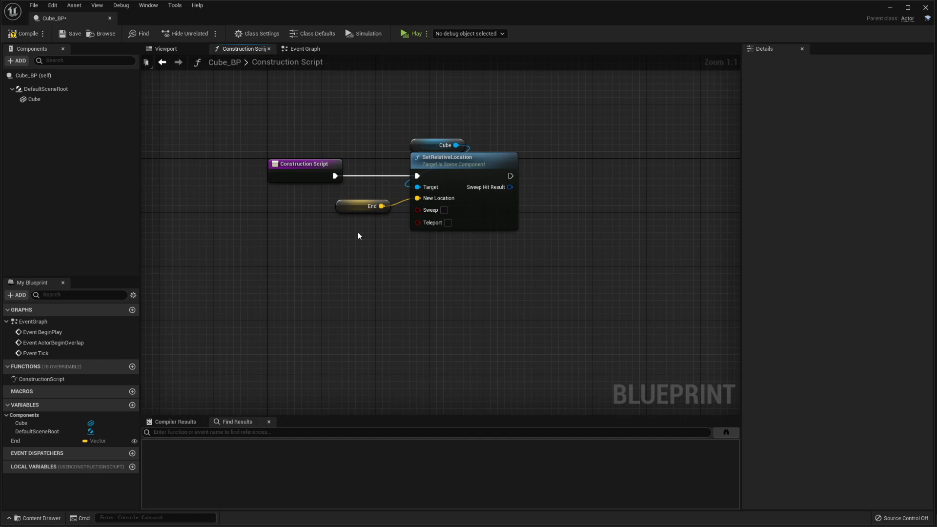
Divide End by a literal float 2.0 for the cube's new location.
left_click(363, 206)
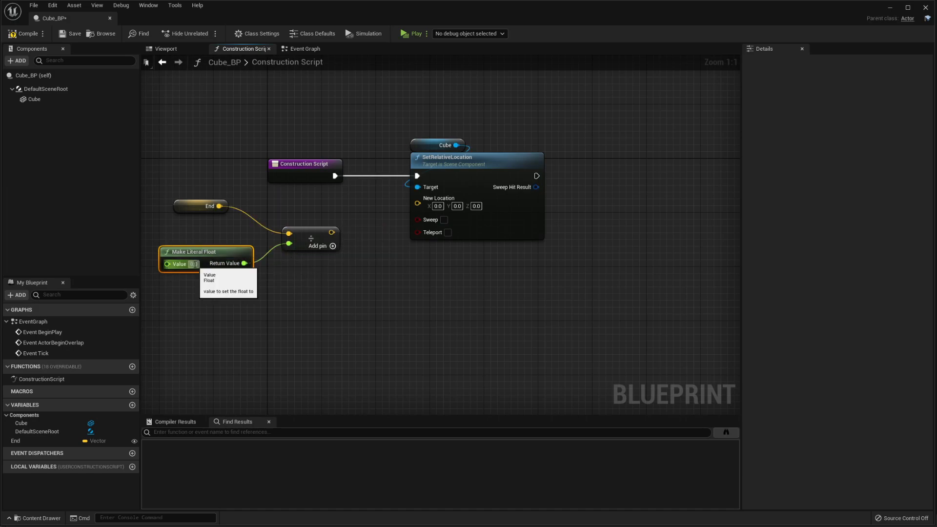
type("2.0")
type("set rel")
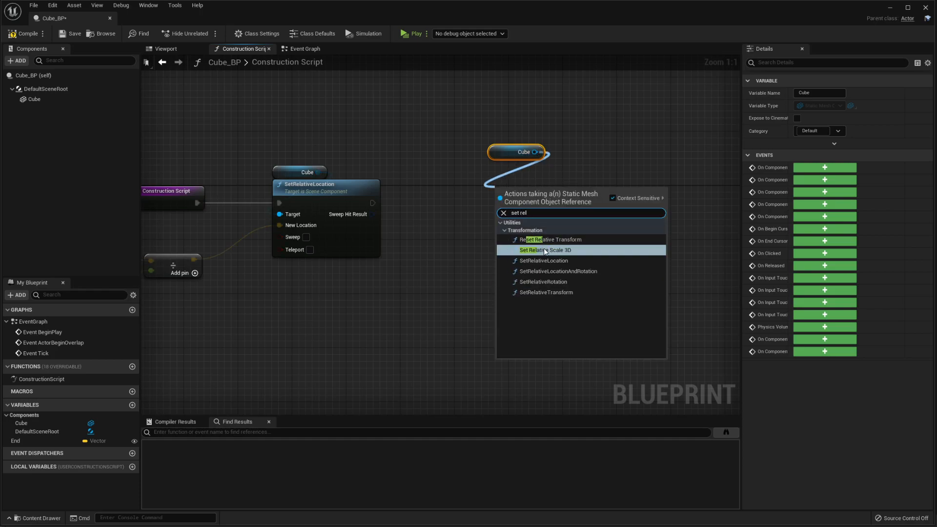
Add Set Relative Scale 3D for the Cube with Vector Get Abs on End.
left_click(543, 250)
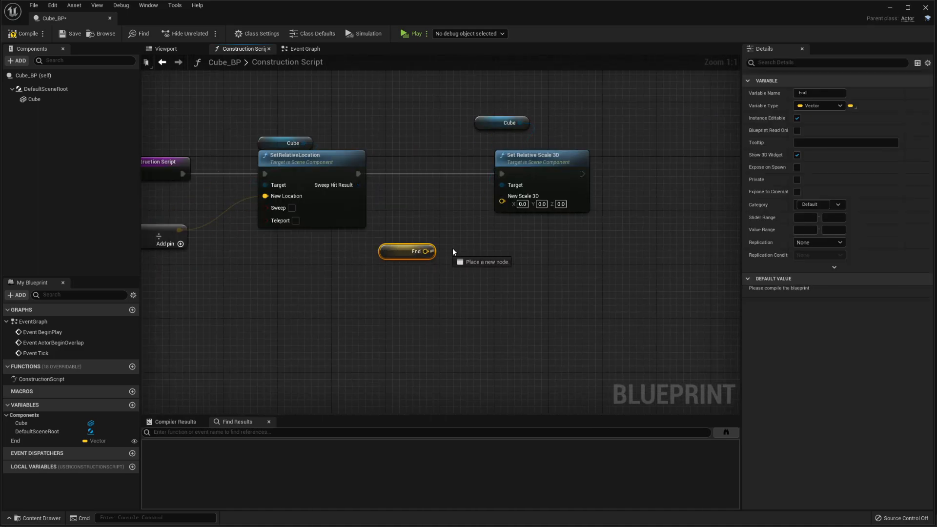
type("vector abs")
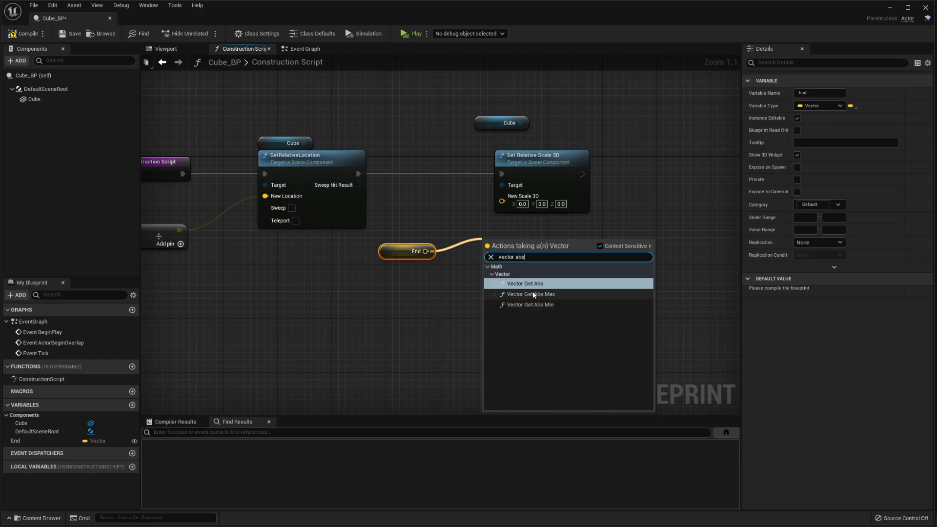
left_click(524, 283)
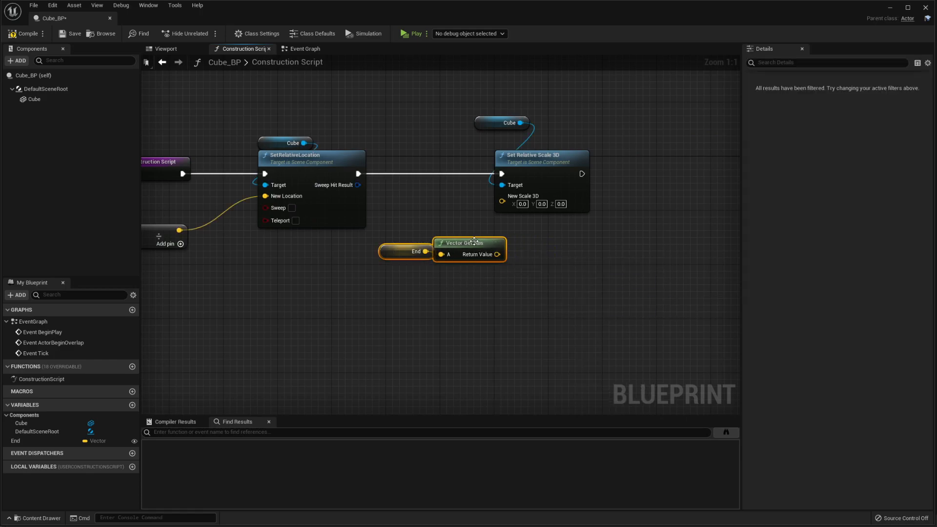
left_click_drag(496, 254, 496, 263)
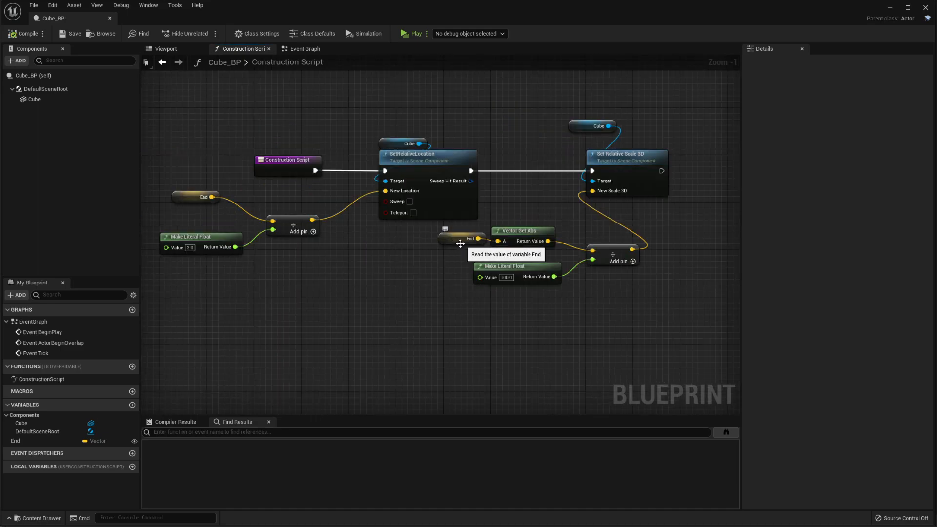
Select the End variable and enter 100 as its default X value.
left_click(461, 239)
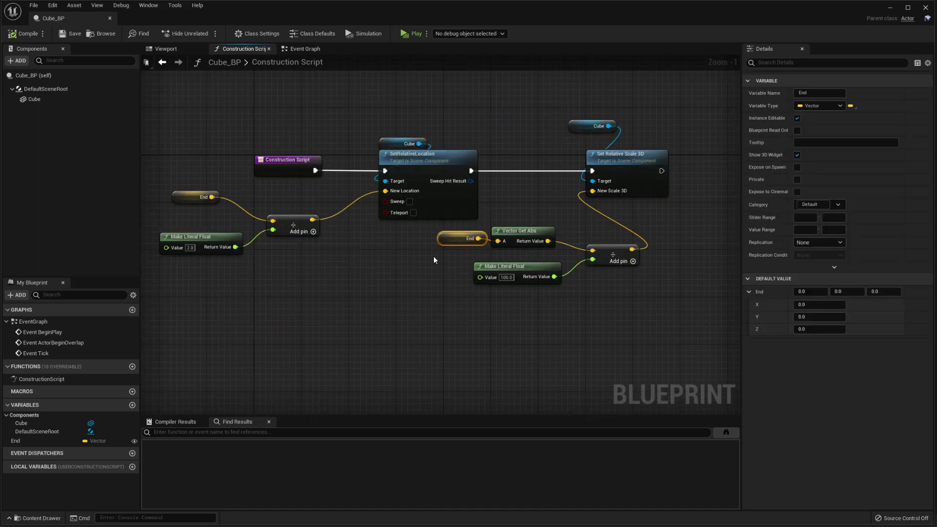
left_click(810, 292)
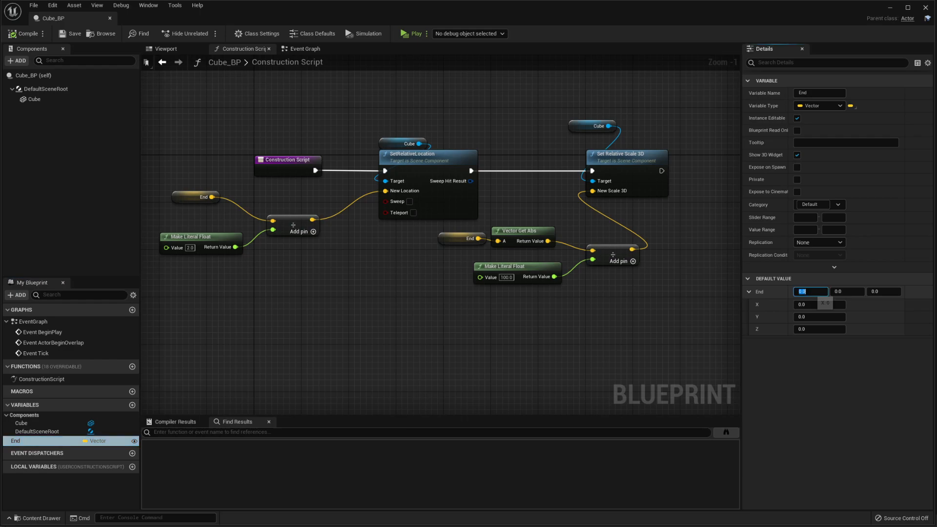
type("100")
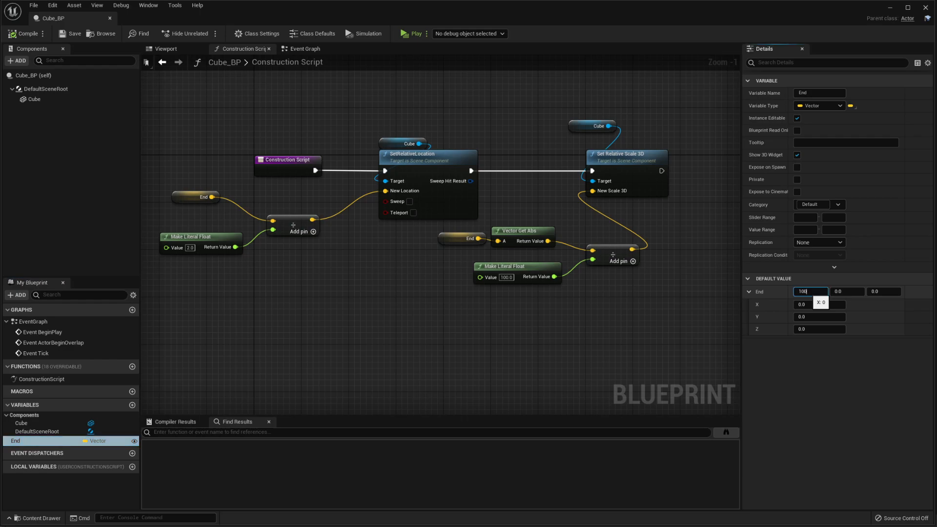